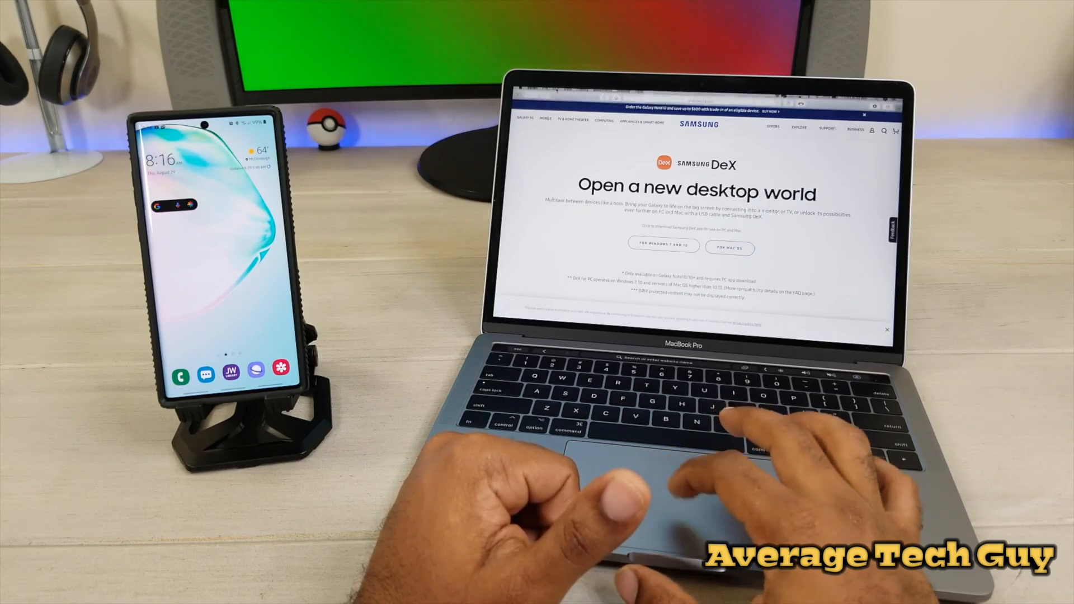
- Quit Safari from its menu-bar application menu
left_click(533, 93)
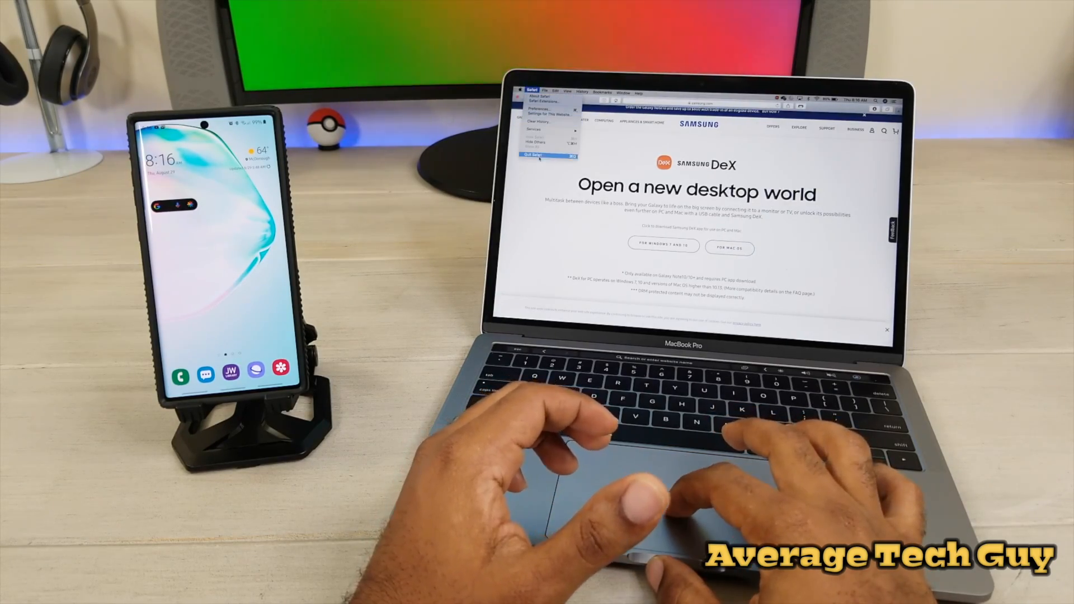
left_click(539, 155)
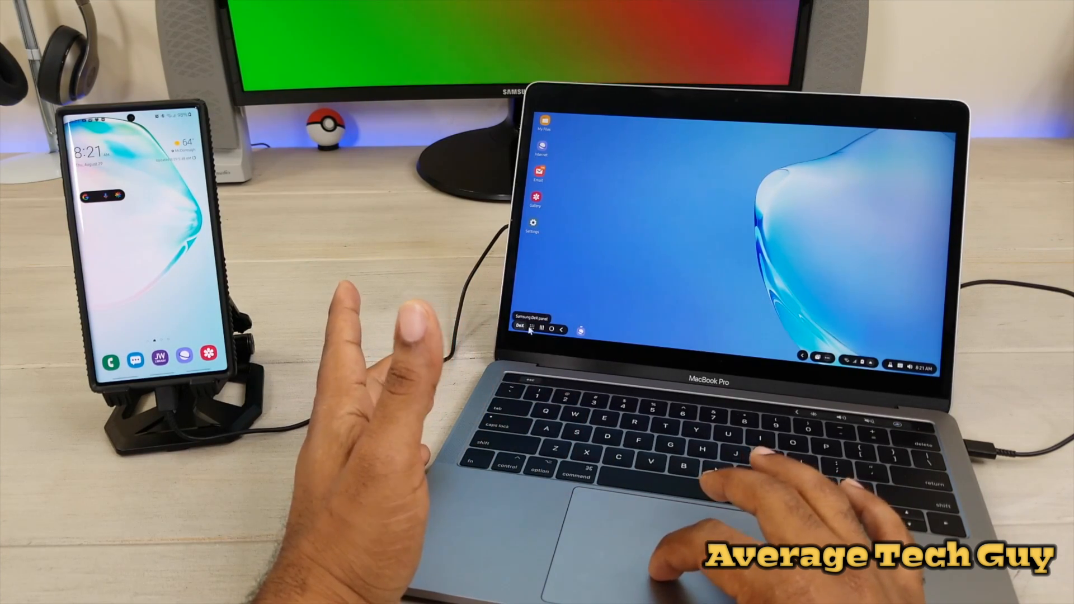
left_click(523, 329)
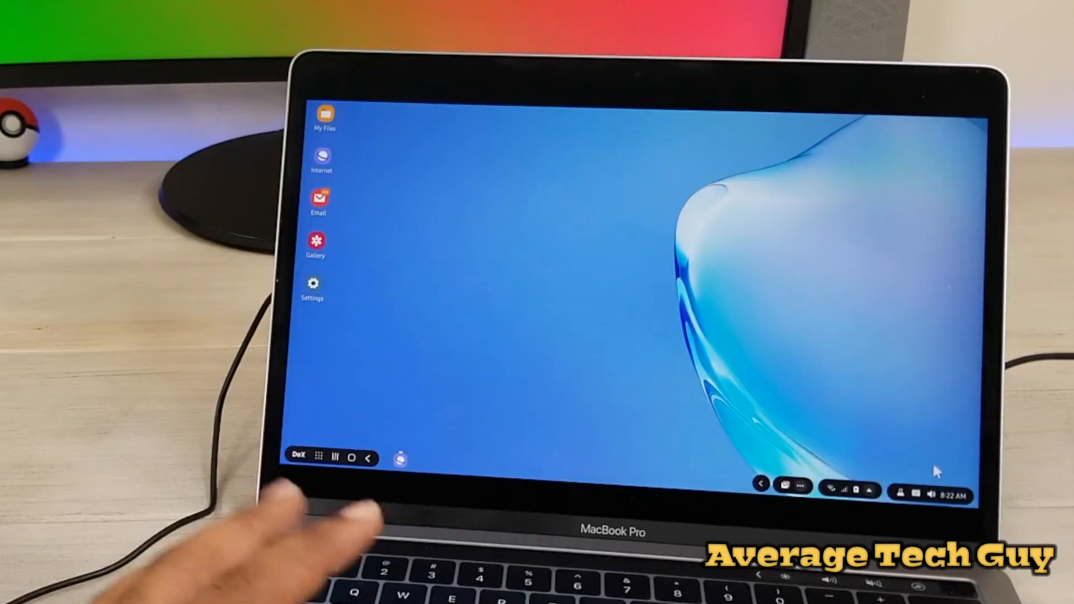
left_click(929, 490)
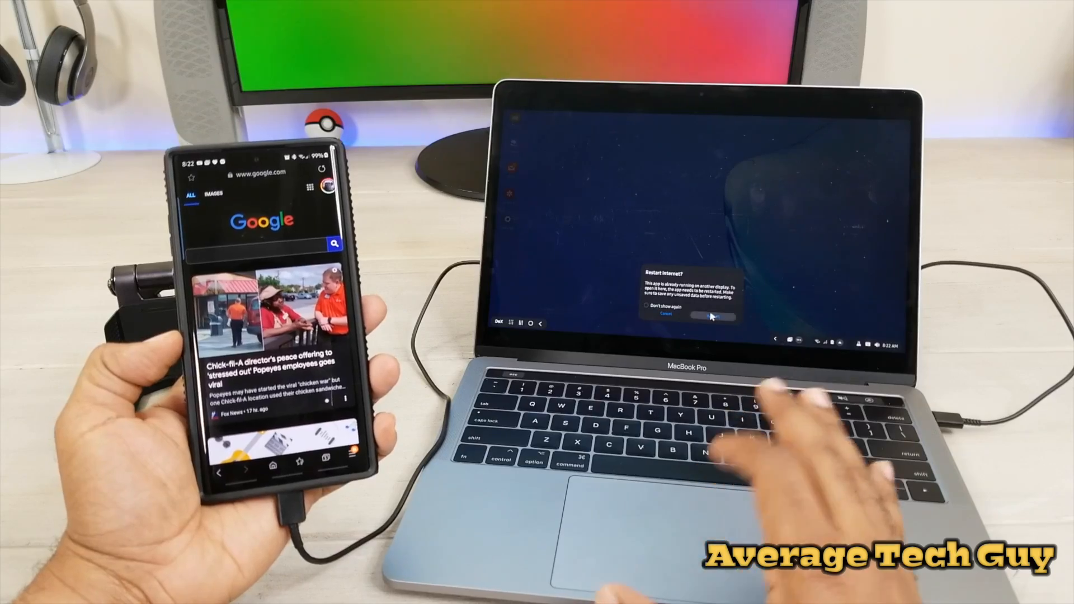
- Confirm Restart so the phone's Internet browser reopens on the DeX desktop
left_click(713, 317)
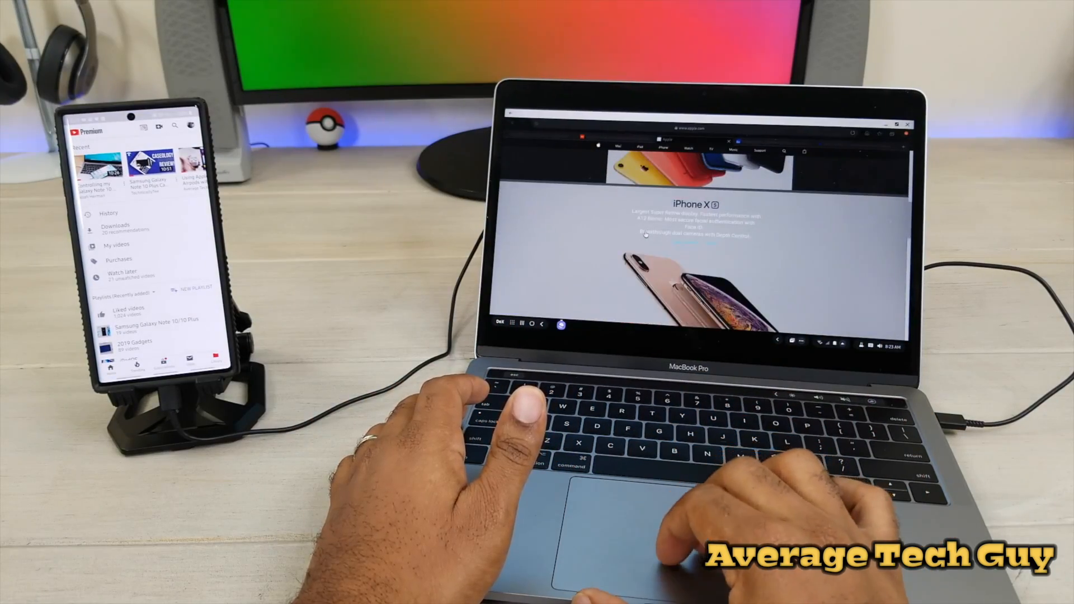
- Scroll Apple's website down to the iPhone XS section in Samsung Internet
scroll("down", 3)
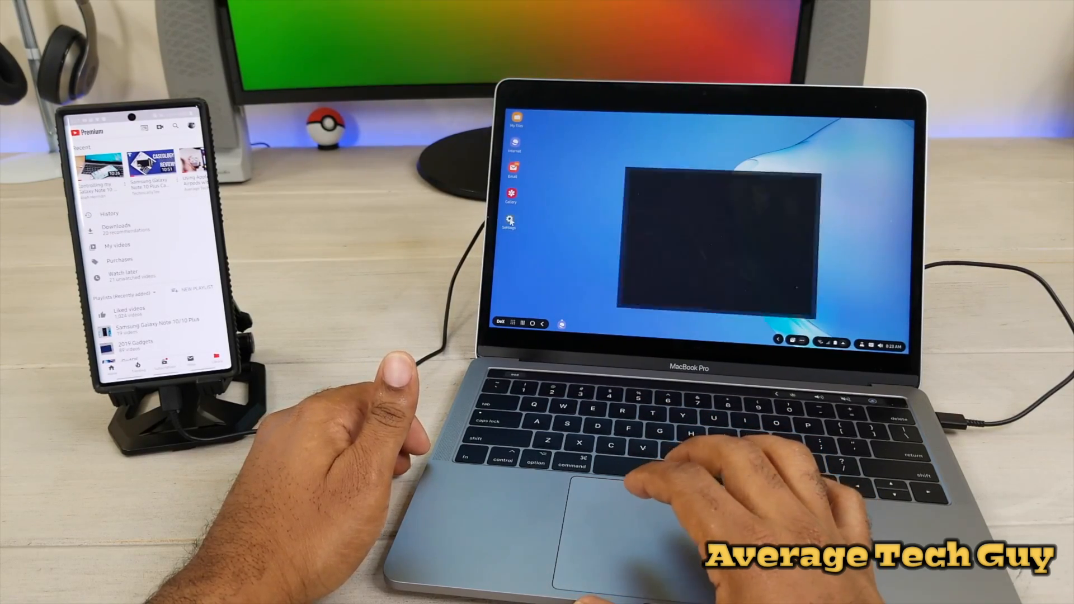
- Review the Samsung DeX options in Settings, then close the Settings app
left_click(510, 222)
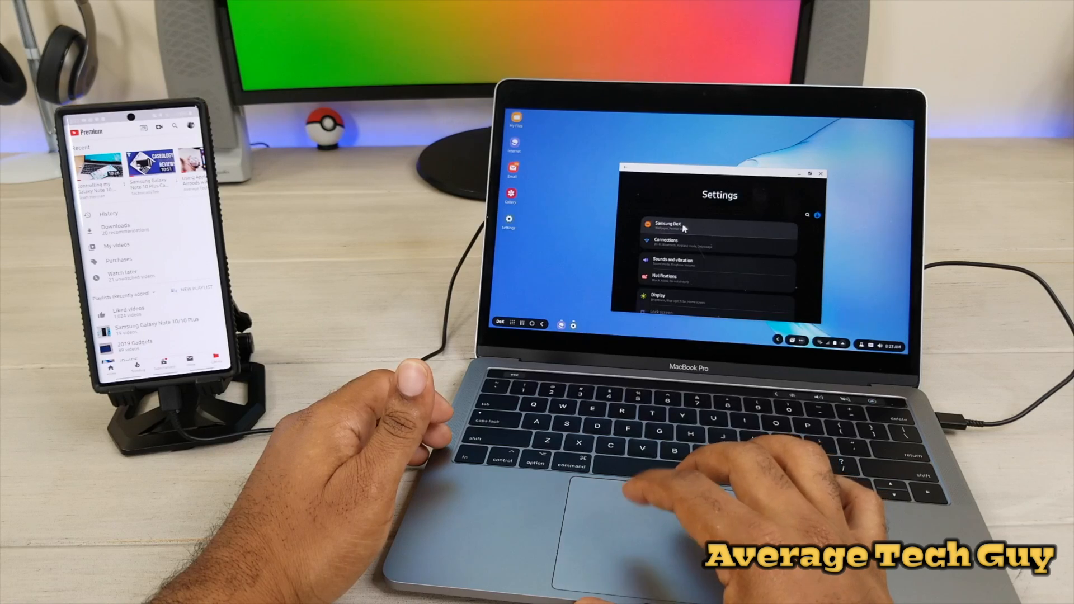
left_click(685, 227)
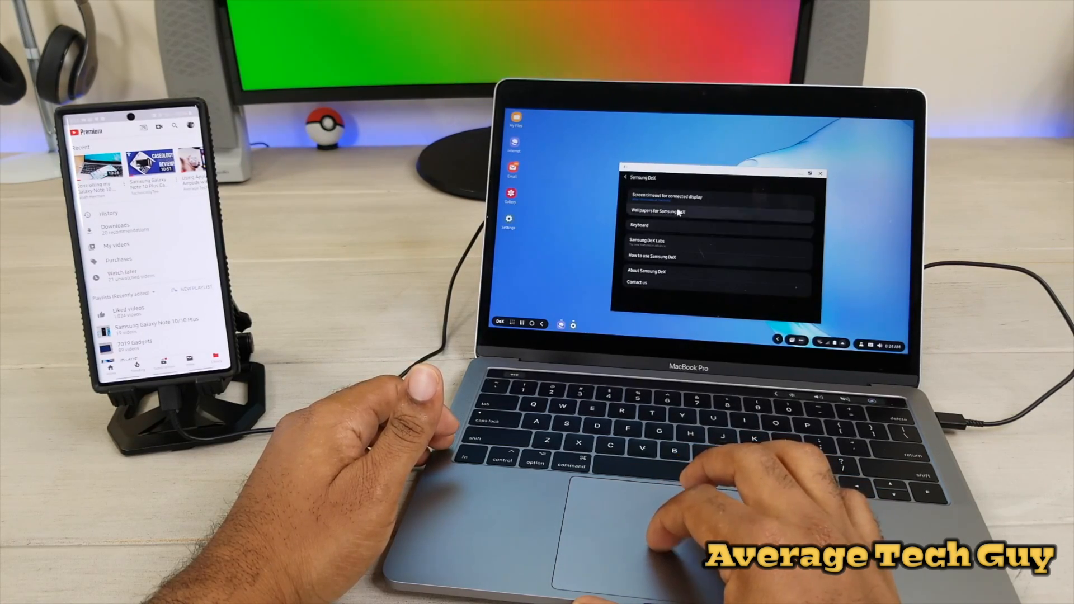
left_click(650, 209)
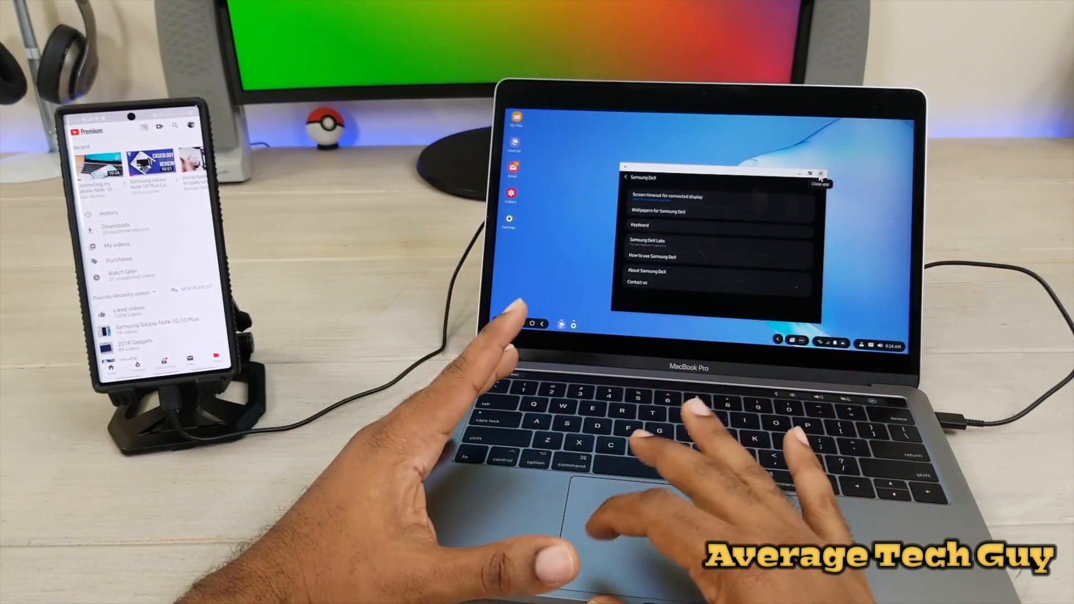
left_click(823, 172)
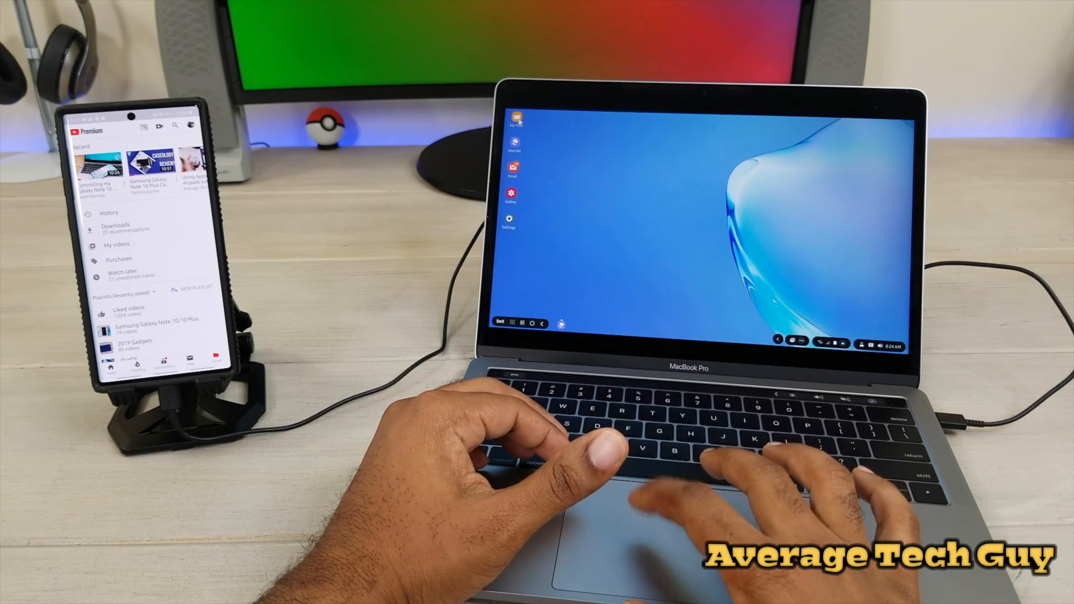
- Launch My Files, dismiss the incoming call notification and show the Documents category
left_click(513, 122)
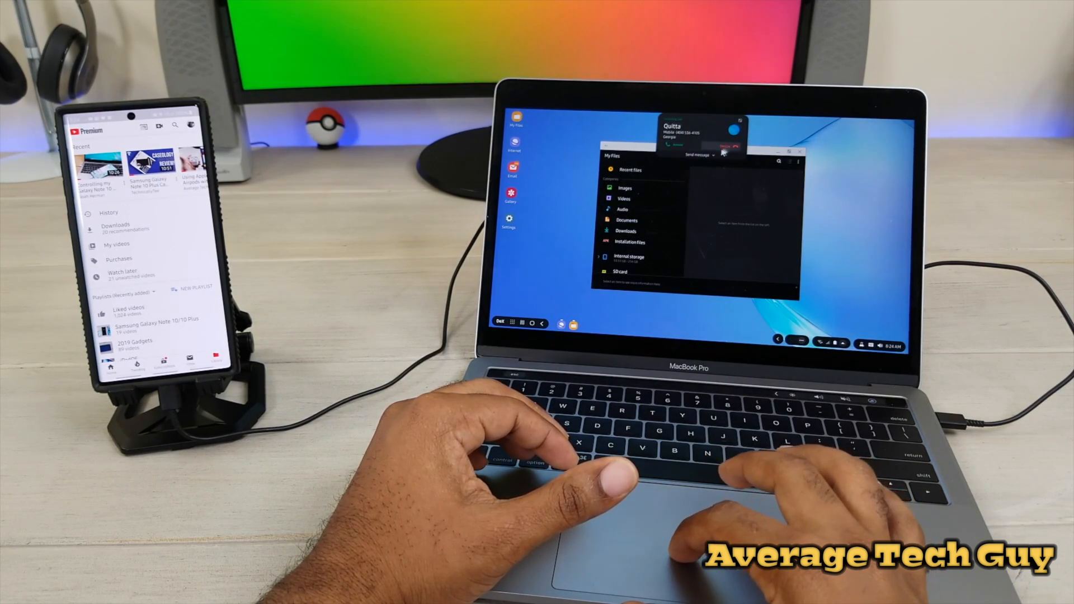
left_click(714, 155)
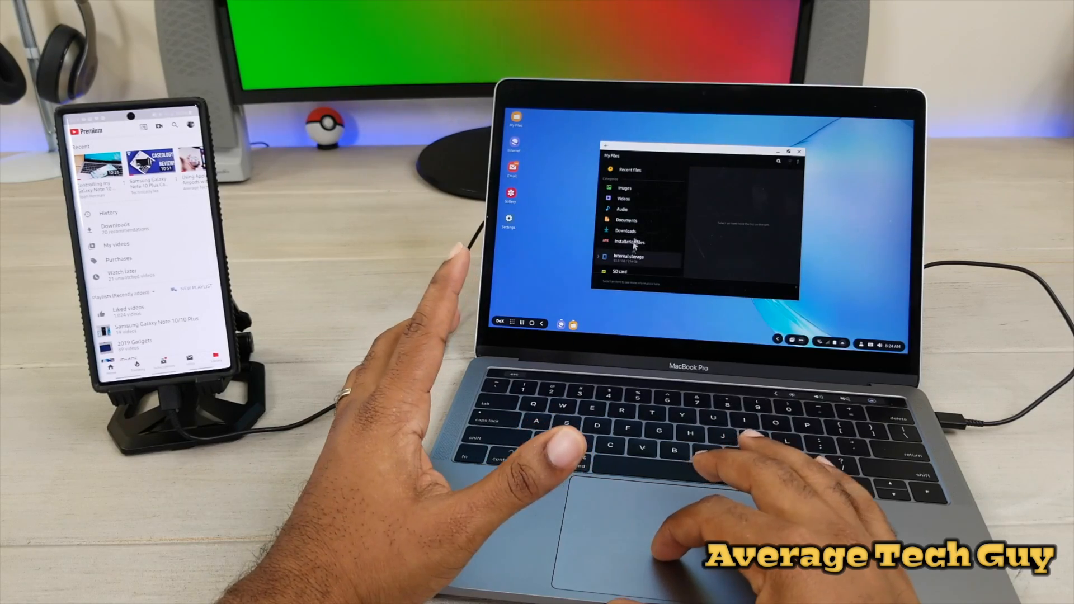
left_click(624, 220)
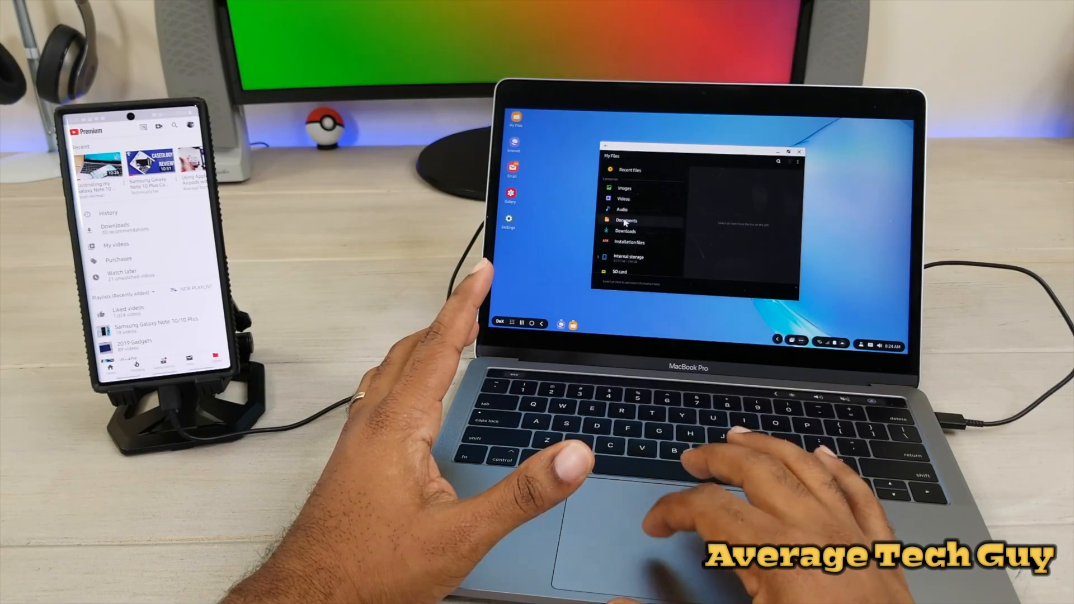
left_click(624, 221)
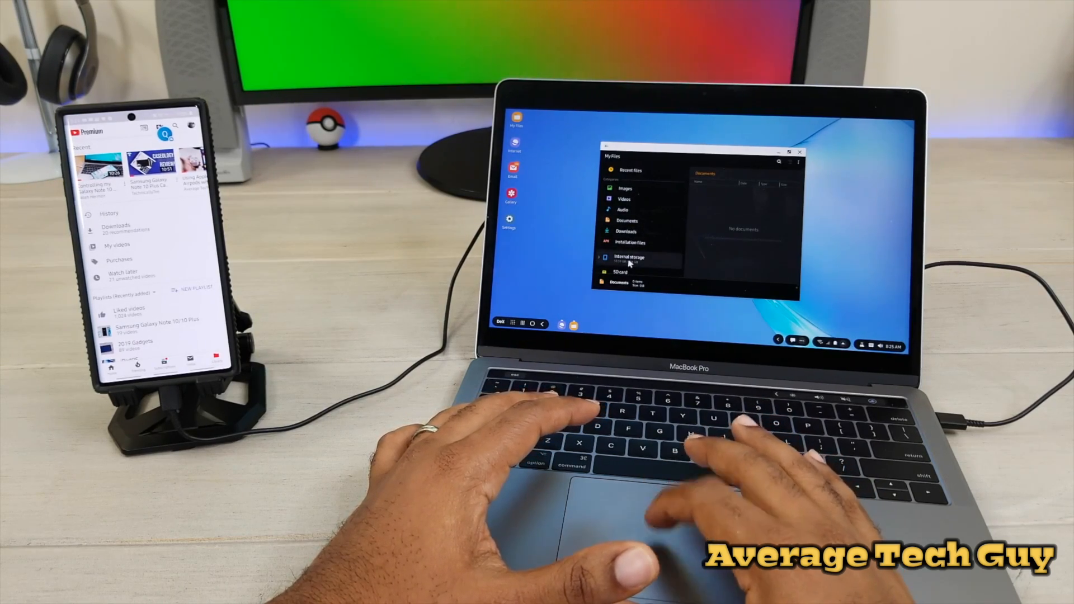
- Show the phone's Internal storage folders from the My Files sidebar
left_click(628, 259)
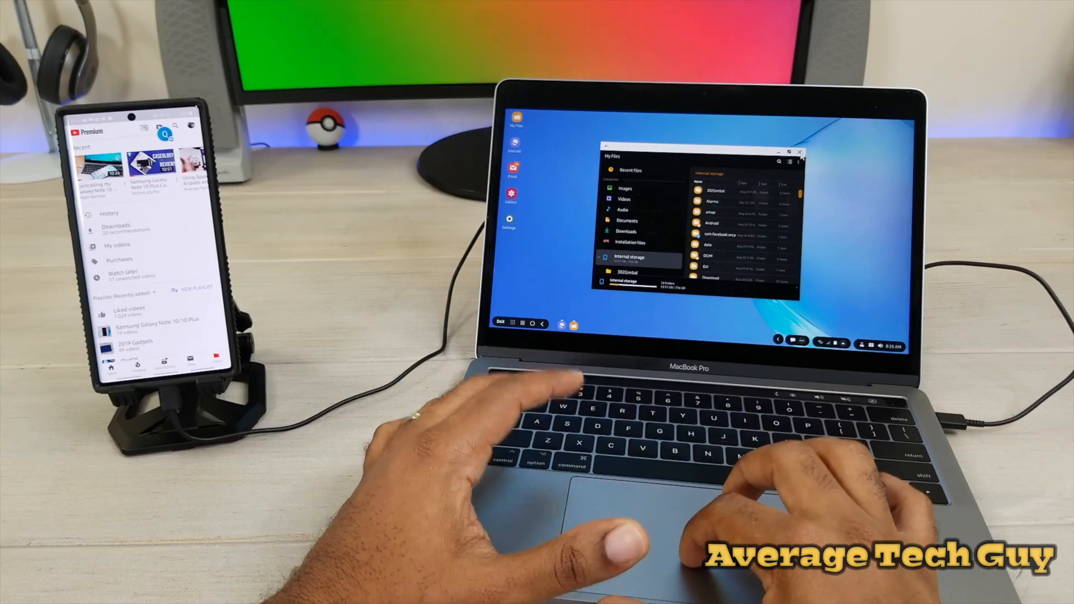
left_click(799, 151)
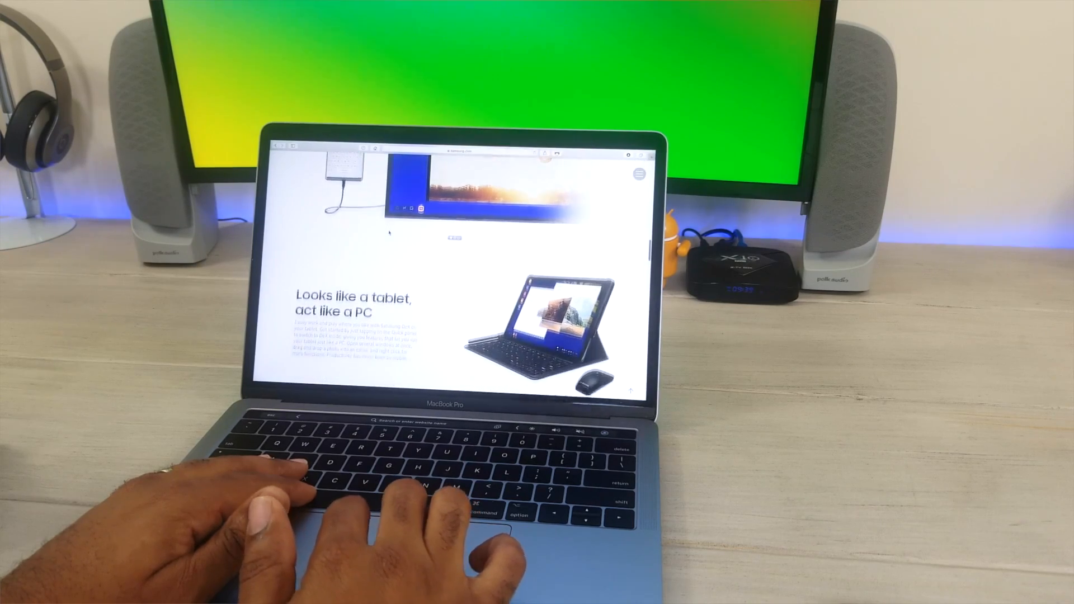
- Scroll the Samsung DeX page down to its 'Try these apps in DeX mode' section
scroll("down", 3)
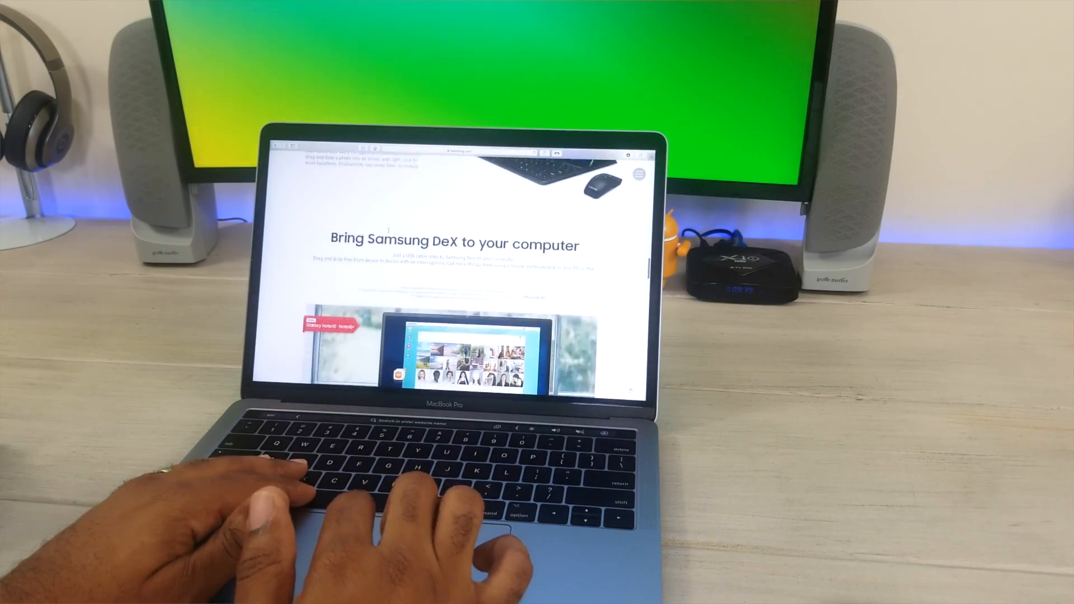
scroll("down", 3)
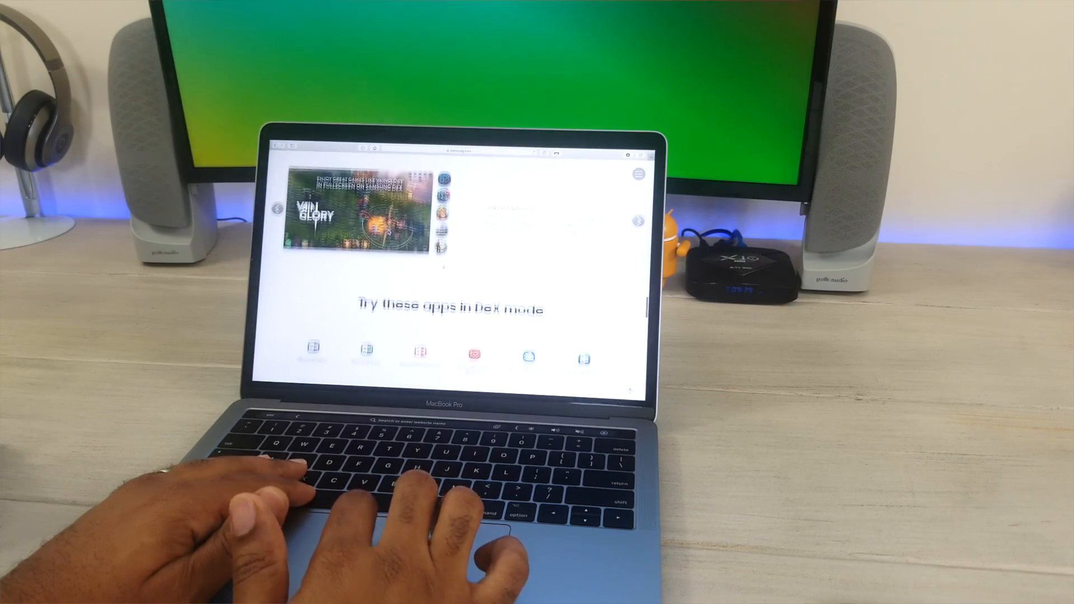
scroll("down", 3)
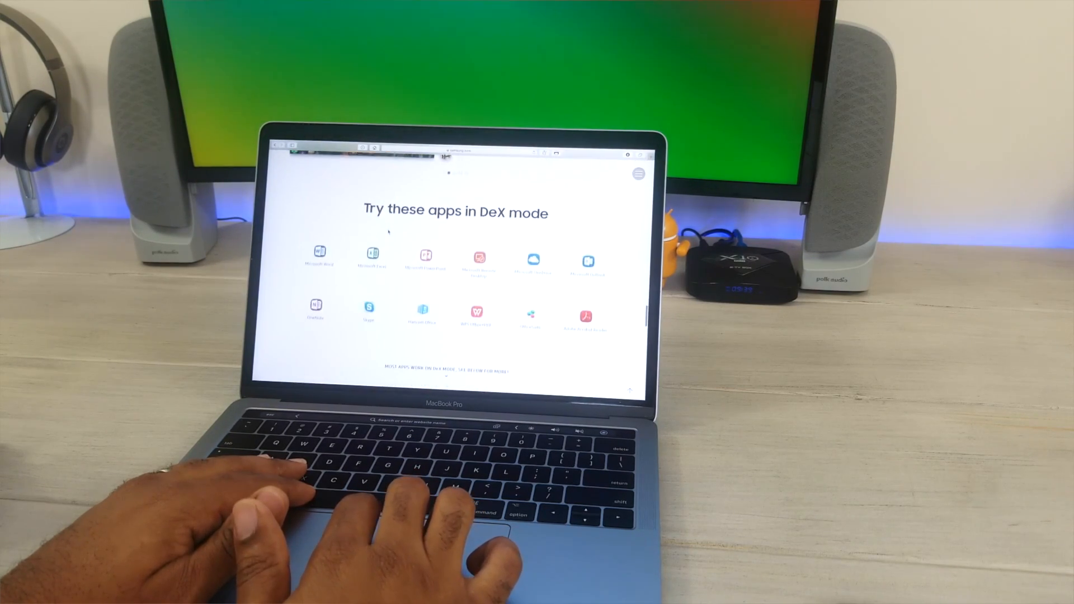